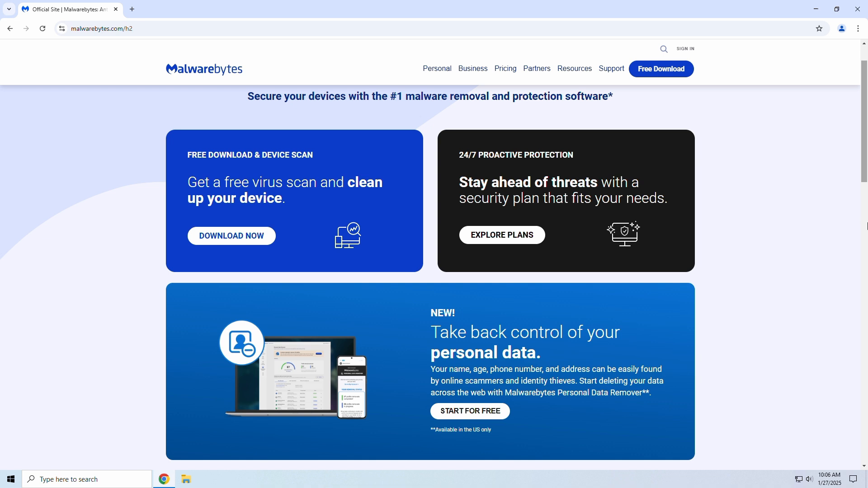
{"action": "mouse_move", "coordinate": [861, 224]}
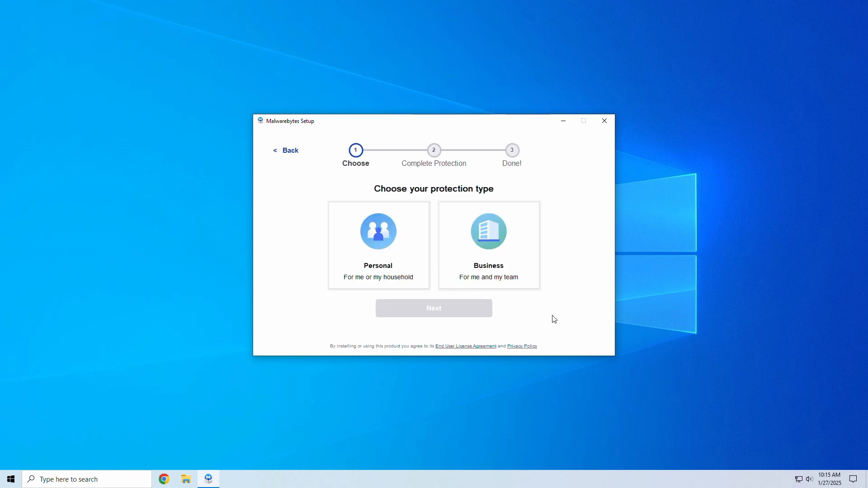
Step: Install for personal household use and skip the Browser Guard add-on, reaching the Success screen
{"action": "left_click", "coordinate": [377, 245]}
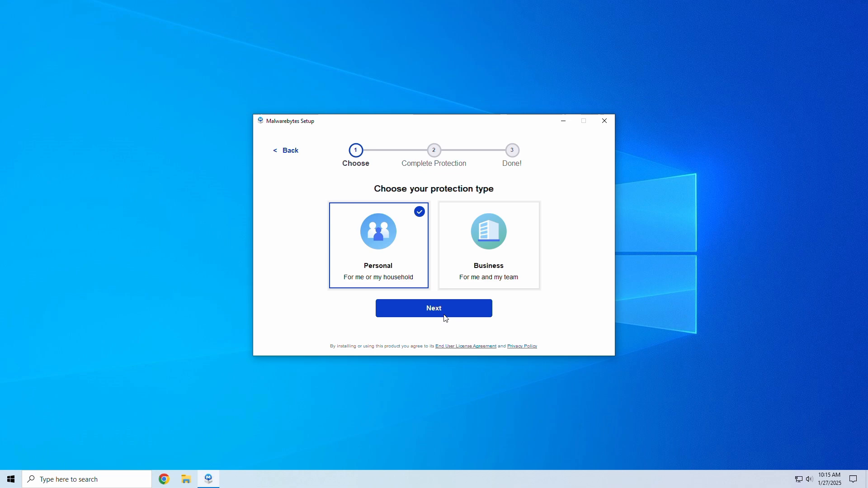
{"action": "left_click", "coordinate": [433, 308]}
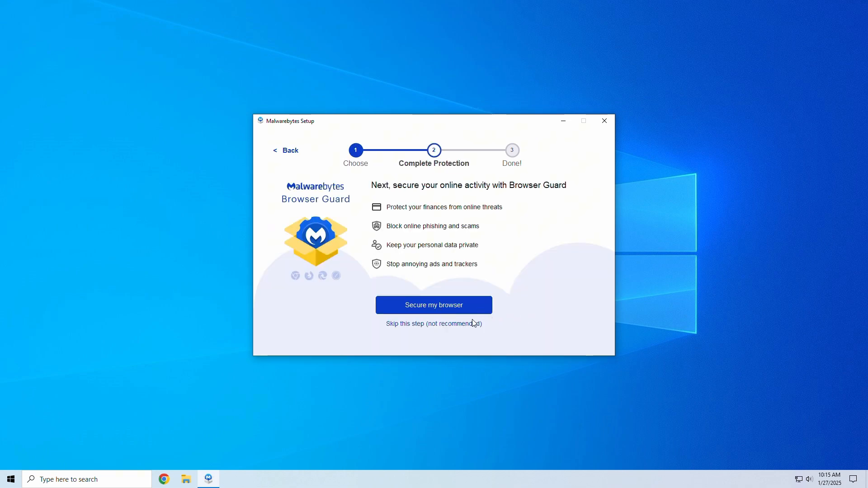
{"action": "left_click", "coordinate": [433, 305]}
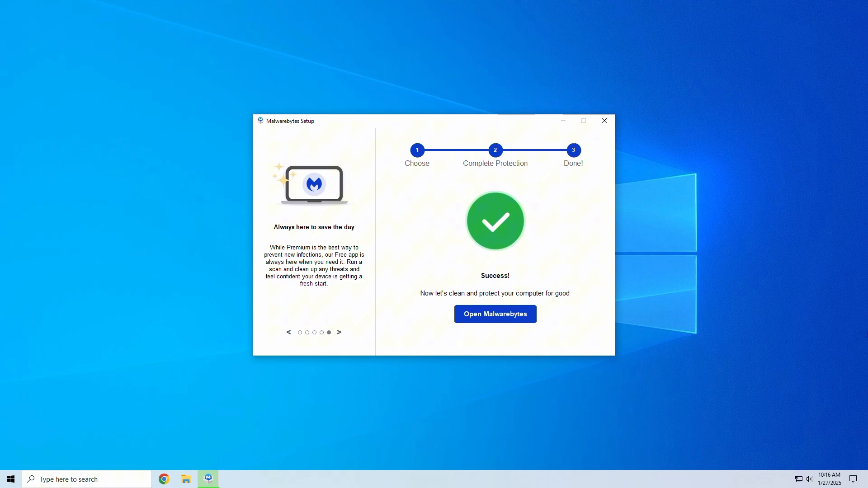
Step: Launch Malwarebytes, let the first device scan find no threats, and reach the score-100 dashboard
{"action": "left_click", "coordinate": [494, 314]}
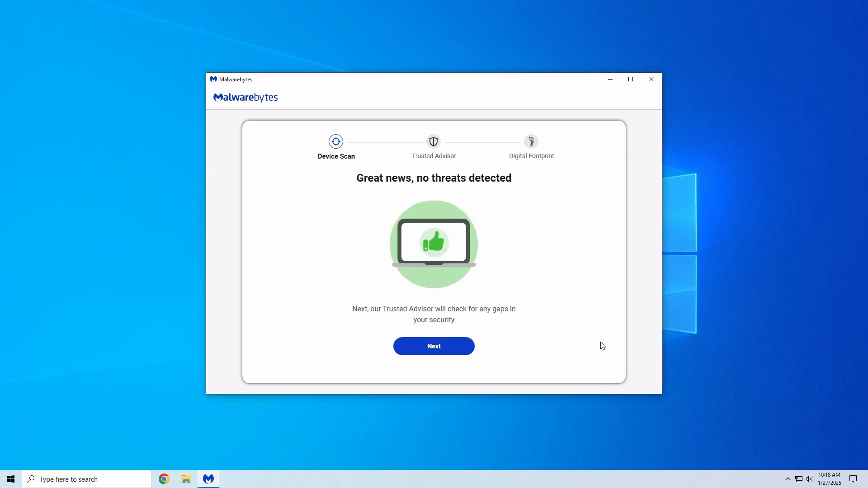
{"action": "left_click", "coordinate": [433, 346]}
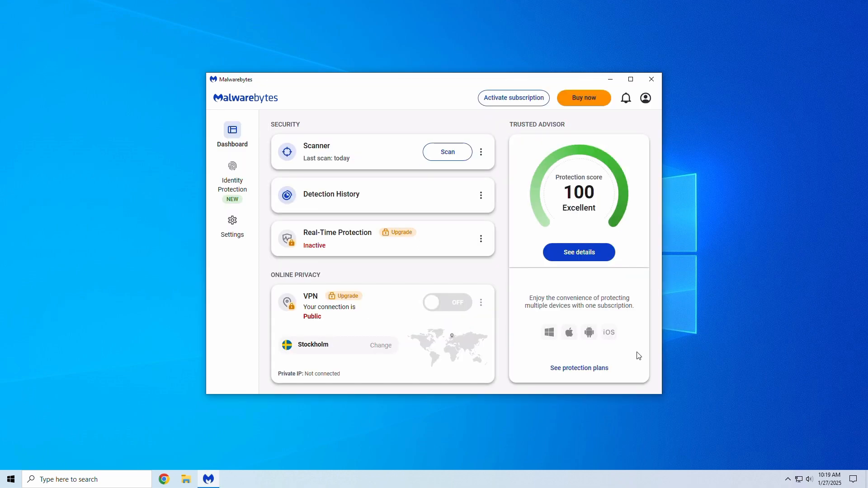
{"action": "mouse_move", "coordinate": [659, 387]}
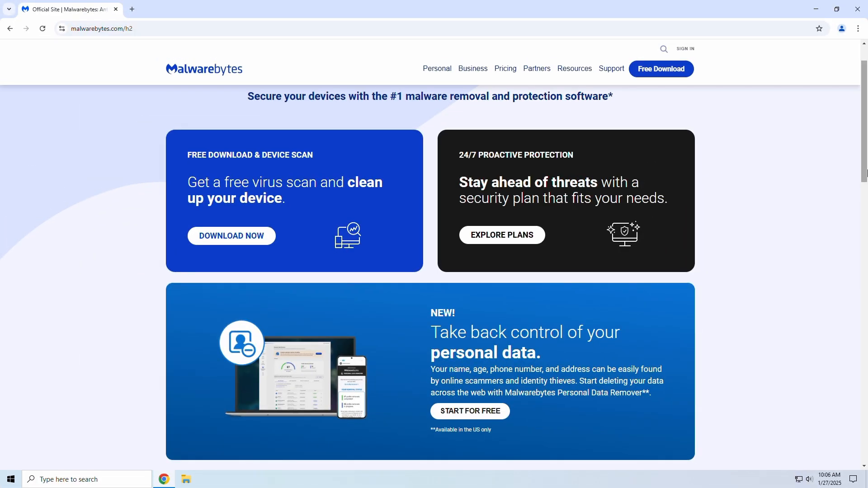
{"action": "mouse_move", "coordinate": [863, 227]}
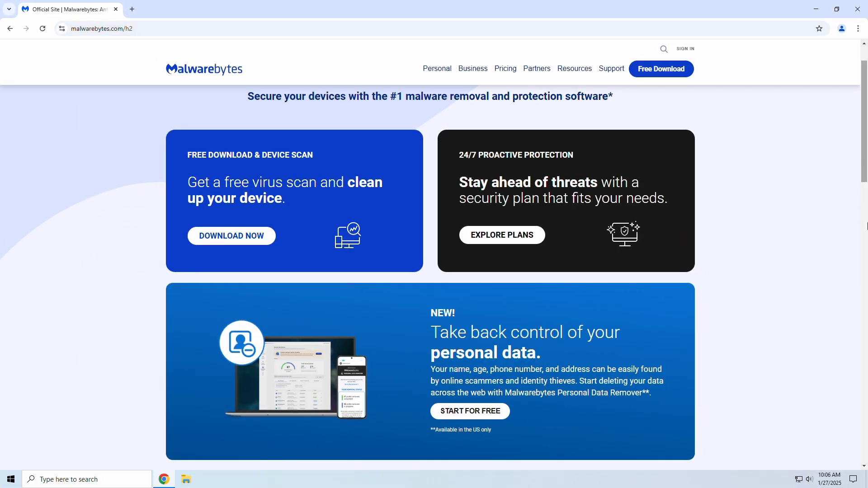